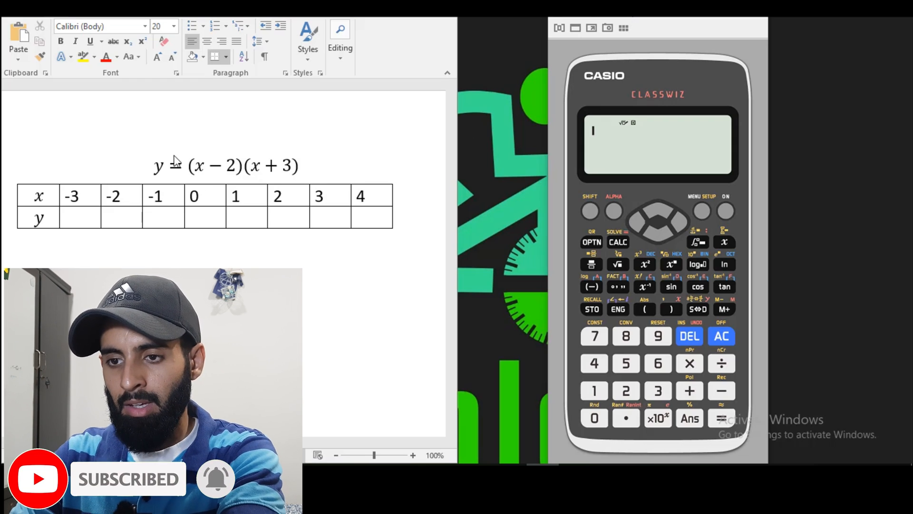
pyautogui.moveTo(81, 218)
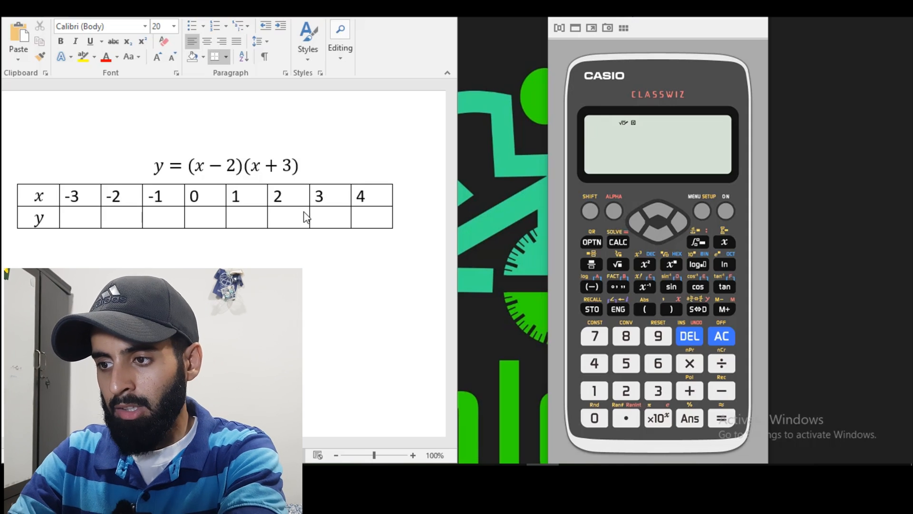
# Switch the calculator to 9:Table mode, reaching the empty f(x)= line
pyautogui.click(702, 210)
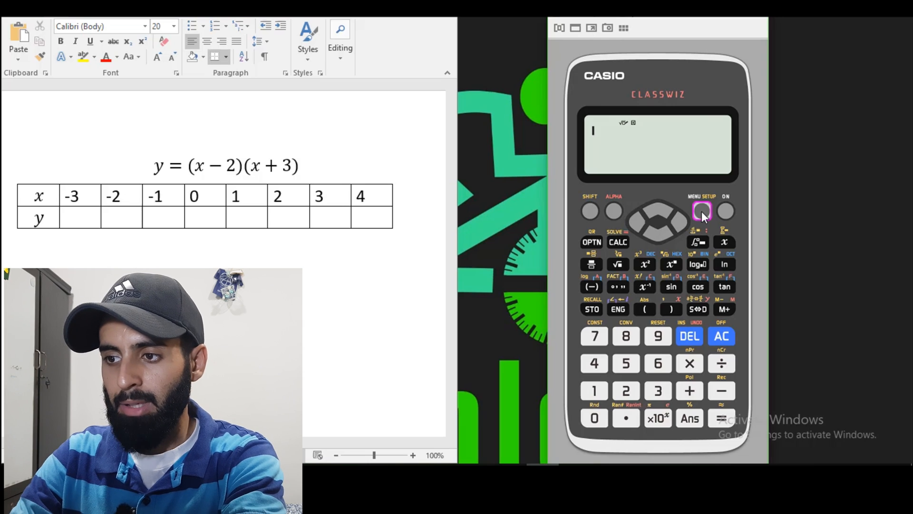
pyautogui.click(702, 210)
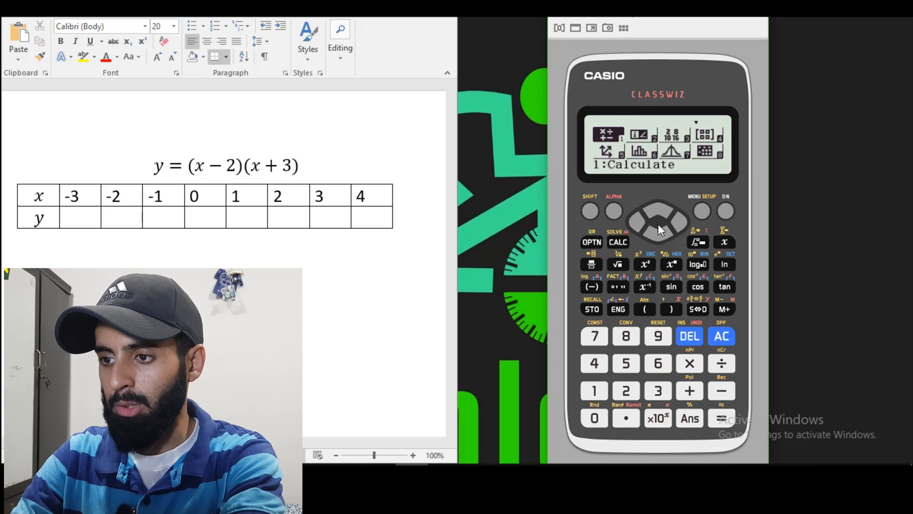
pyautogui.click(672, 211)
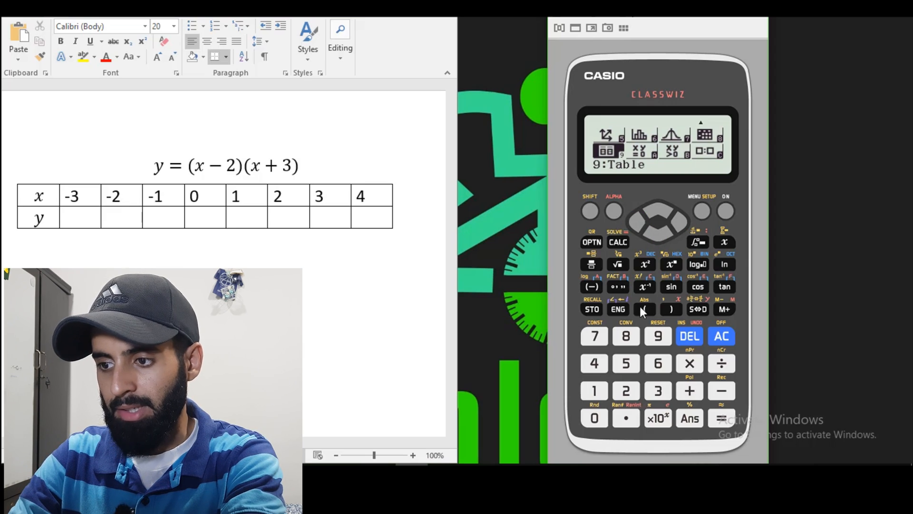
pyautogui.click(658, 336)
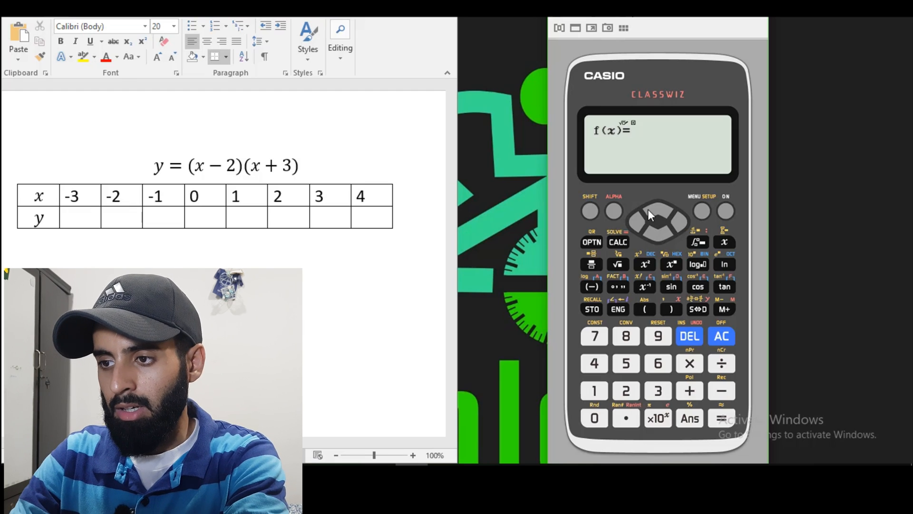
pyautogui.moveTo(622, 142)
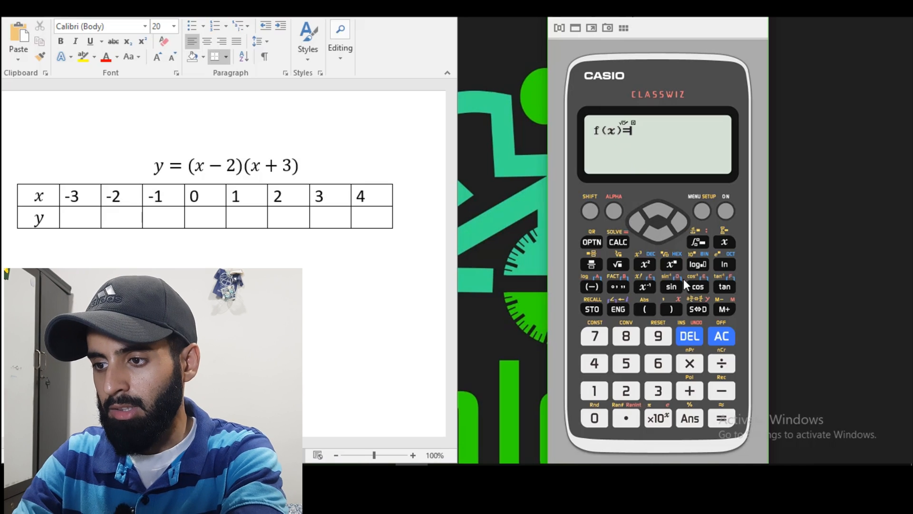
# Key in the function f(x) = (x−2)(x+3) on the calculator
pyautogui.click(644, 308)
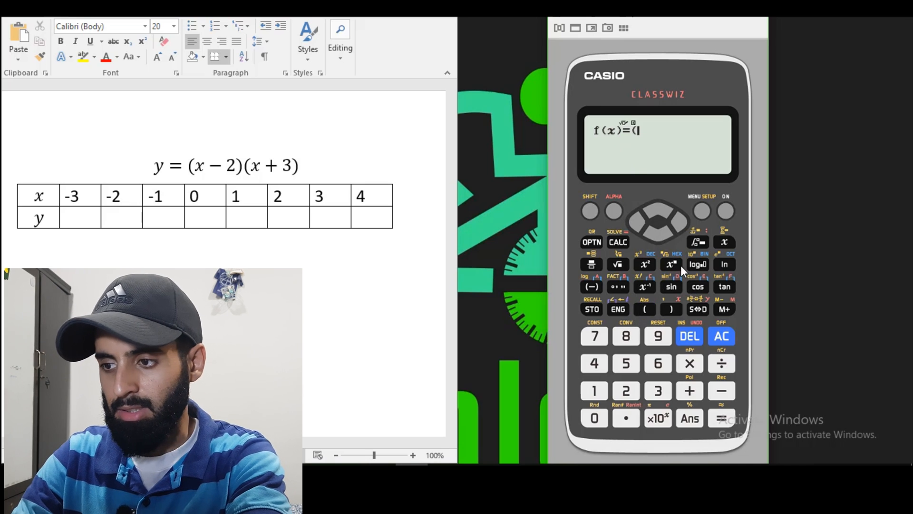
pyautogui.click(723, 241)
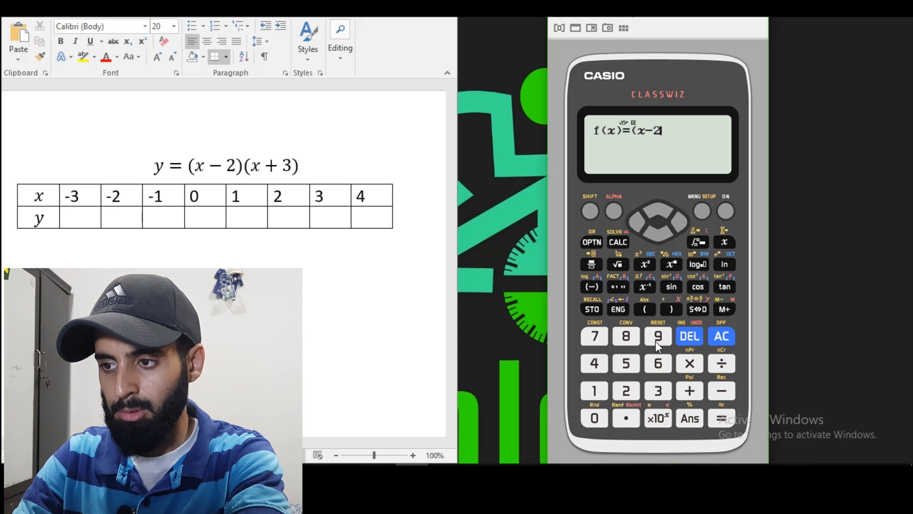
pyautogui.click(671, 308)
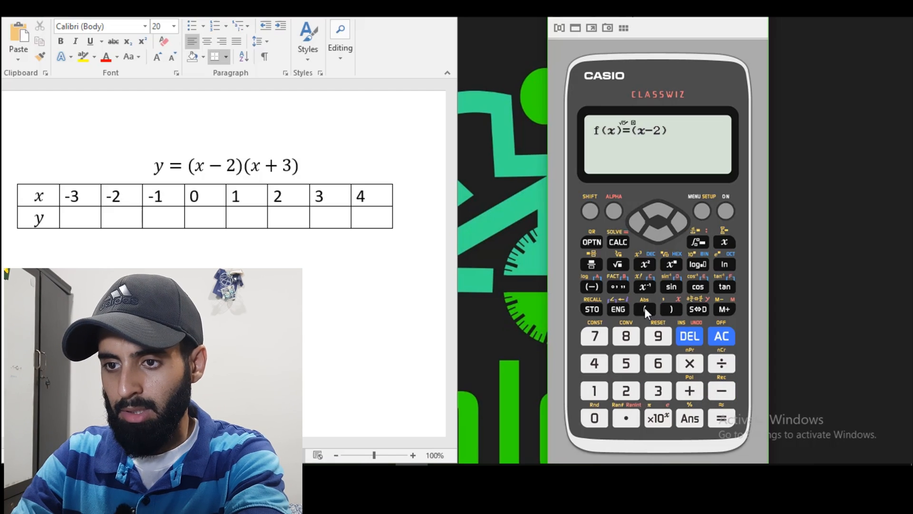
pyautogui.click(723, 242)
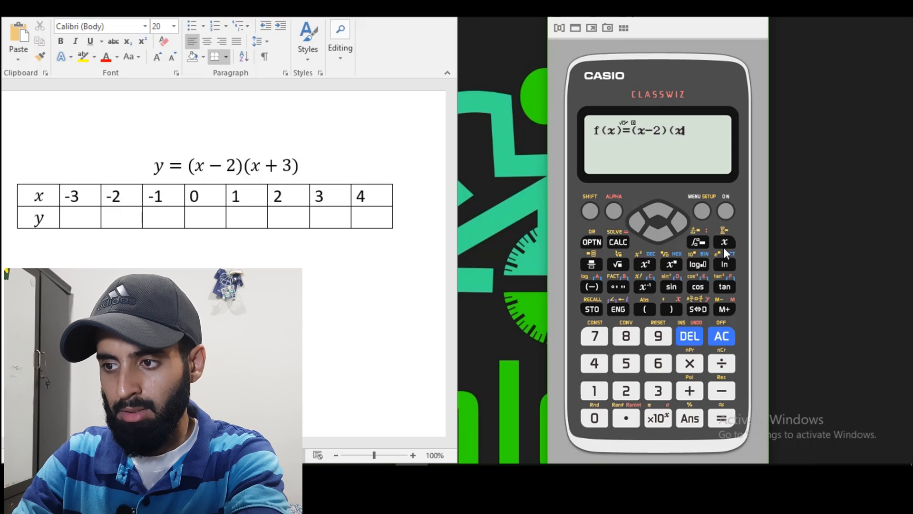
pyautogui.click(657, 390)
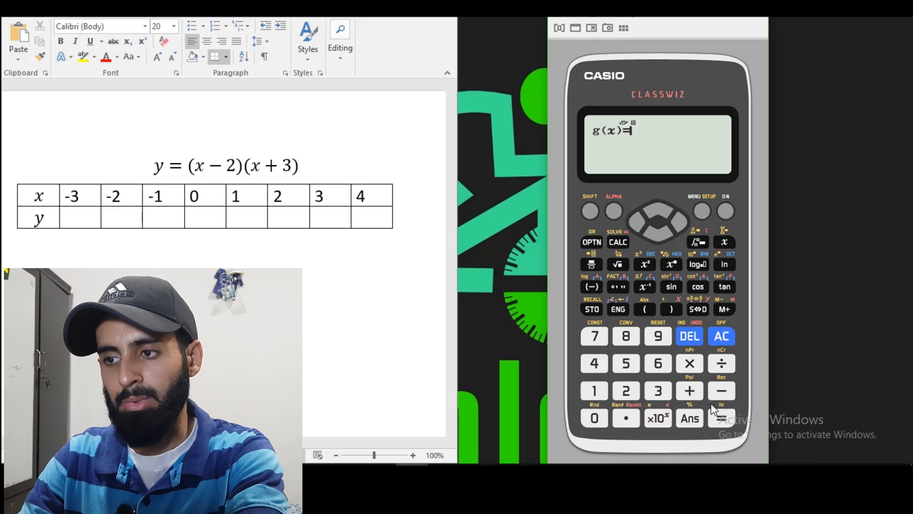
# Skip g(x) and set the table range Start -3, End 4, Step 1
pyautogui.click(721, 417)
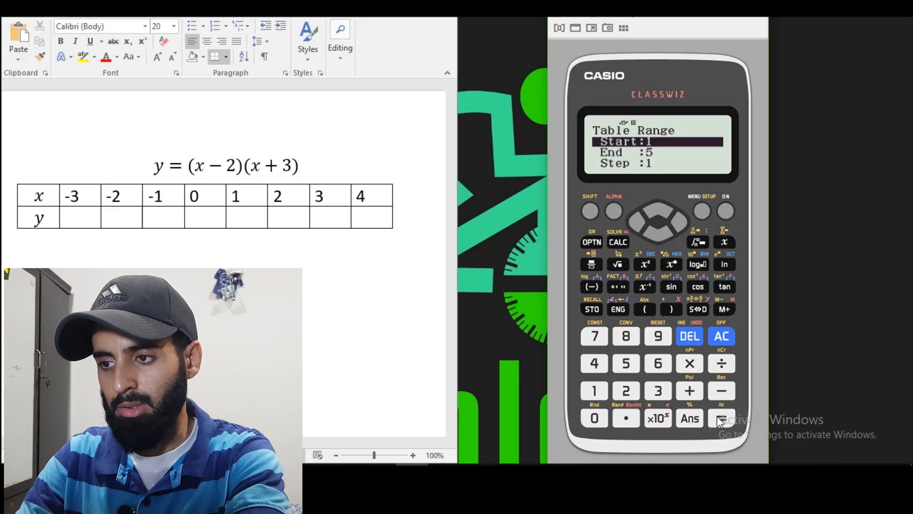
pyautogui.moveTo(178, 180)
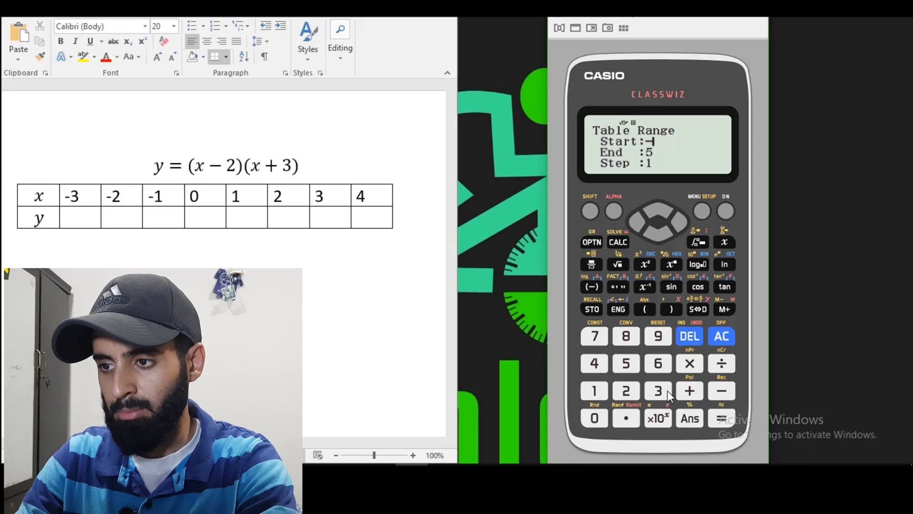
pyautogui.click(721, 418)
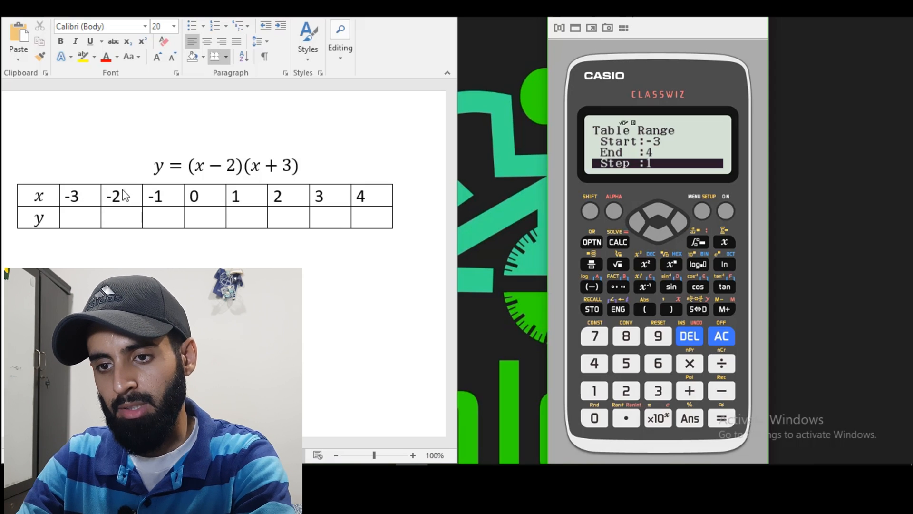
pyautogui.moveTo(314, 204)
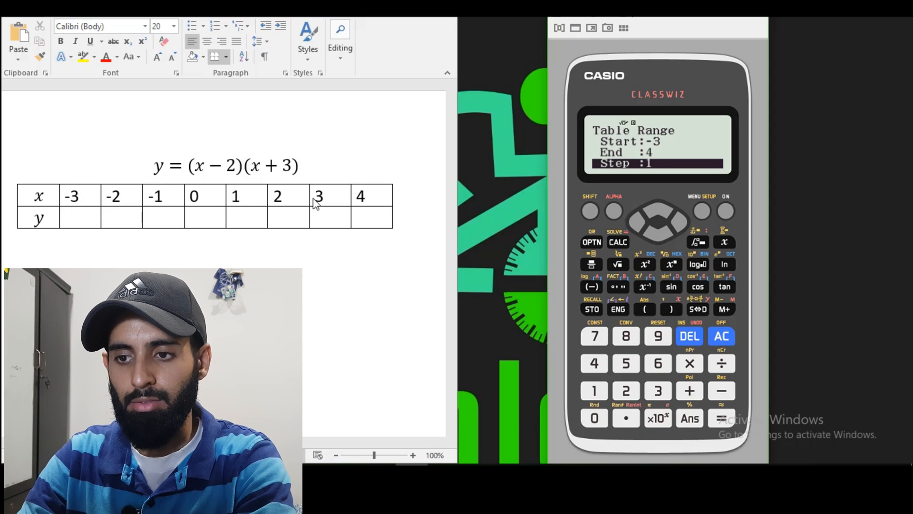
pyautogui.moveTo(716, 408)
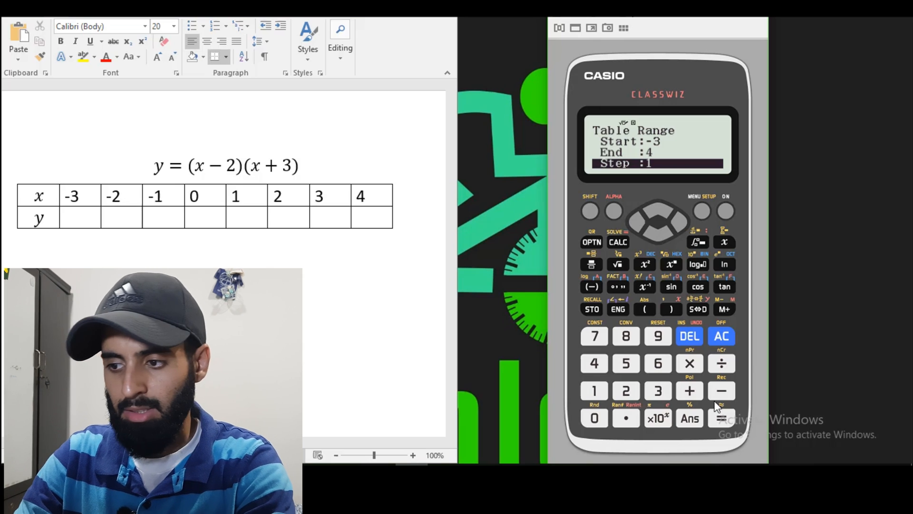
pyautogui.click(721, 417)
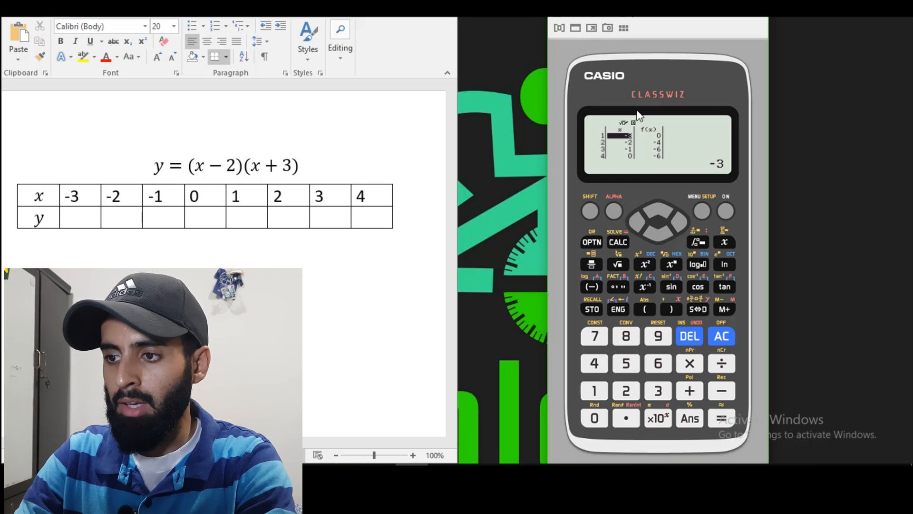
pyautogui.moveTo(643, 143)
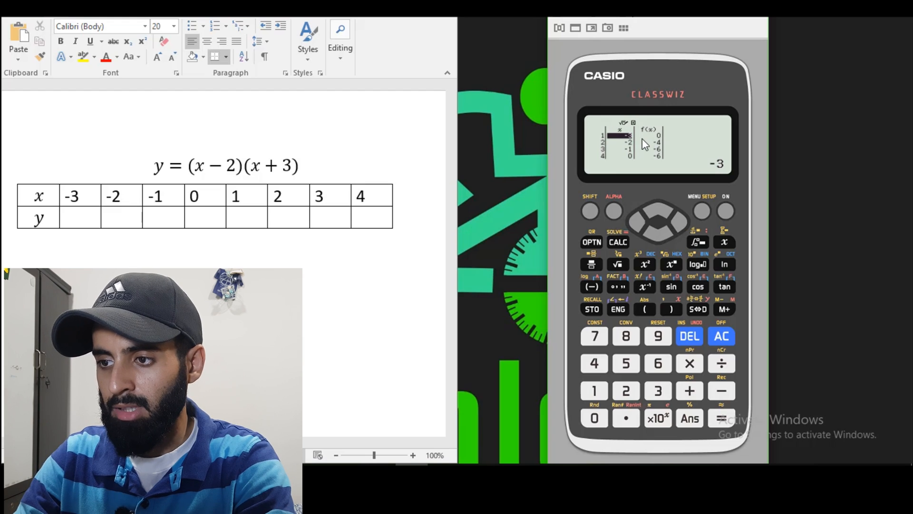
pyautogui.moveTo(95, 223)
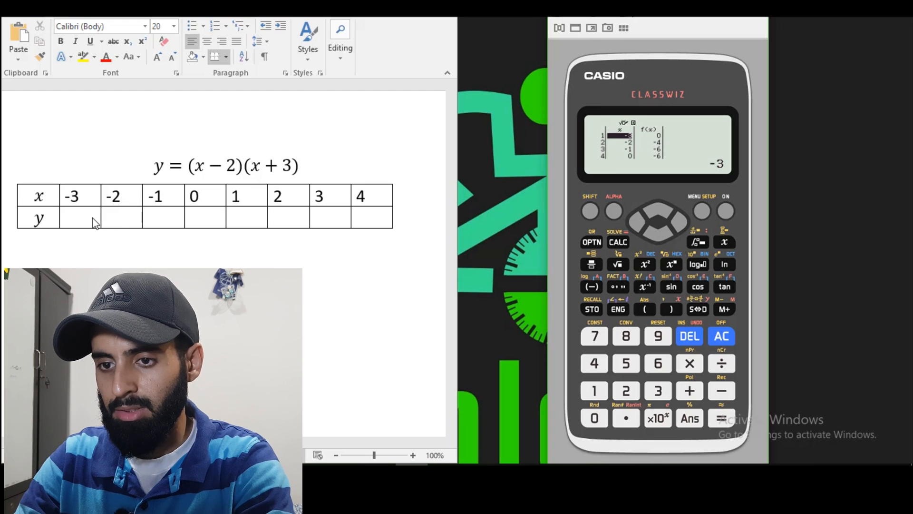
# Type y values 0, -4, -6, -6 under x = -3 to 0 in Word
pyautogui.click(79, 218)
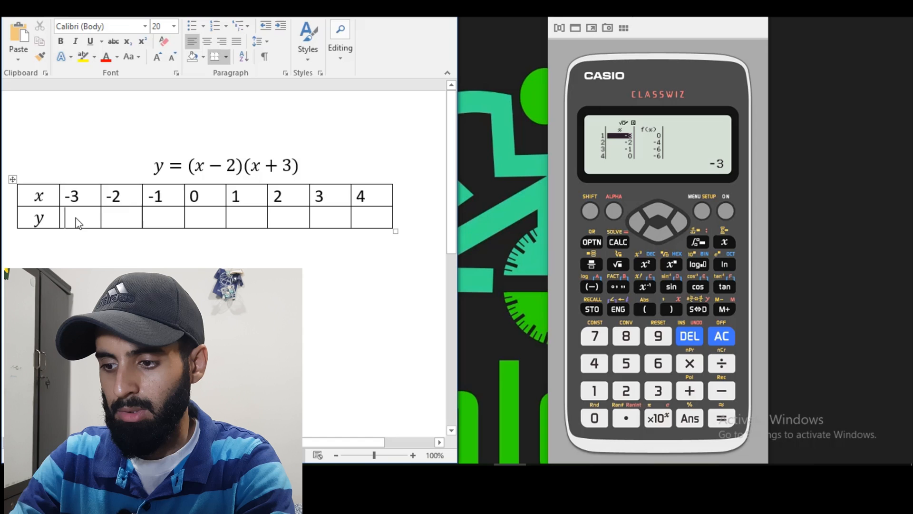
pyautogui.write('0')
pyautogui.click(121, 217)
pyautogui.write('-4')
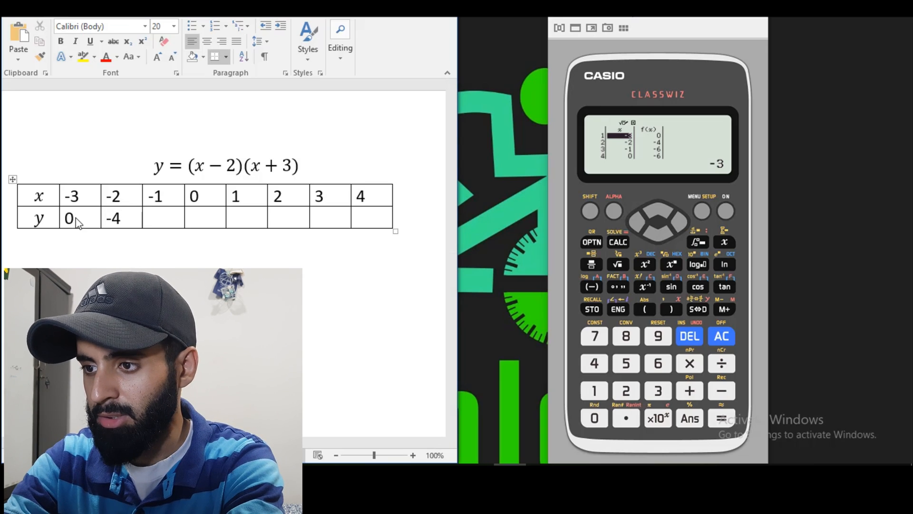
pyautogui.write('-6')
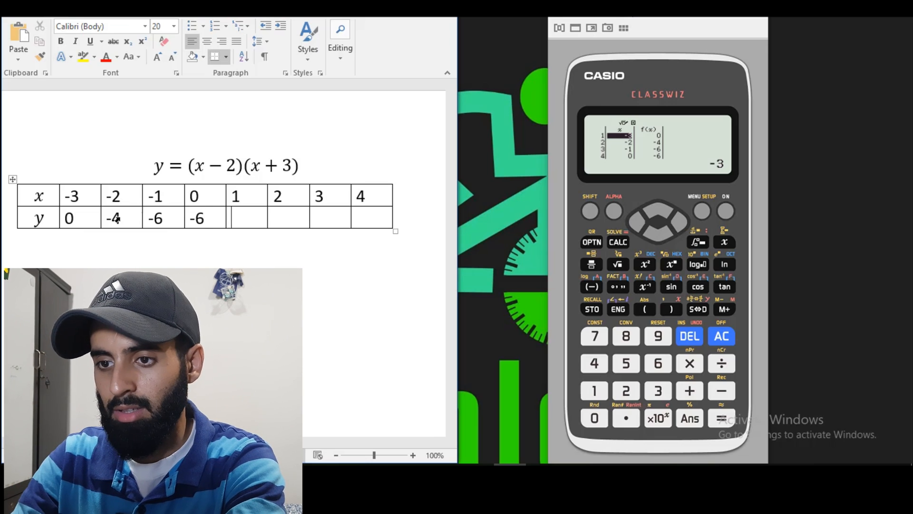
pyautogui.click(658, 233)
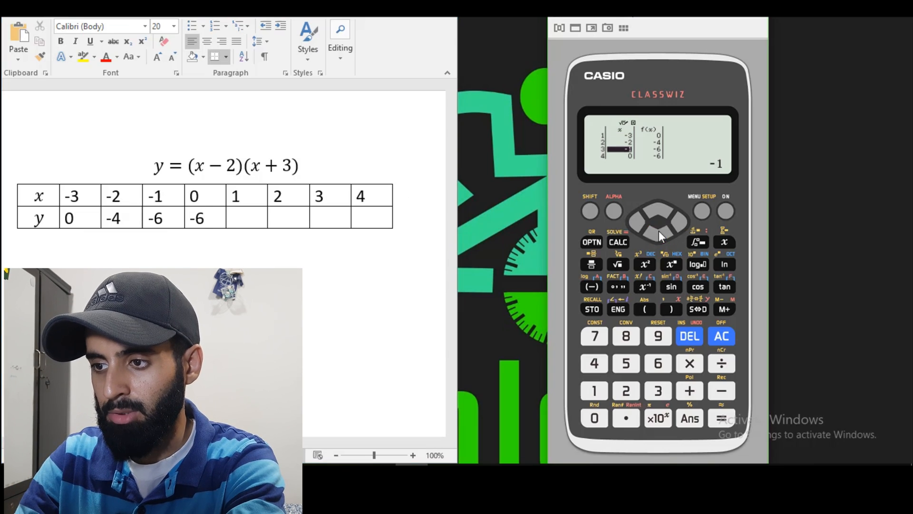
# Type y values -4, 0, 6 under x = 1 to 3 in Word
pyautogui.click(658, 231)
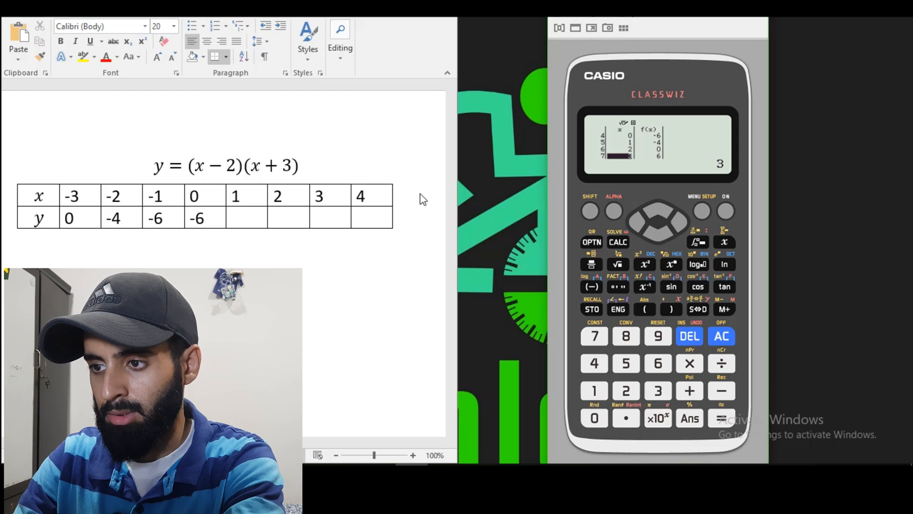
pyautogui.click(246, 218)
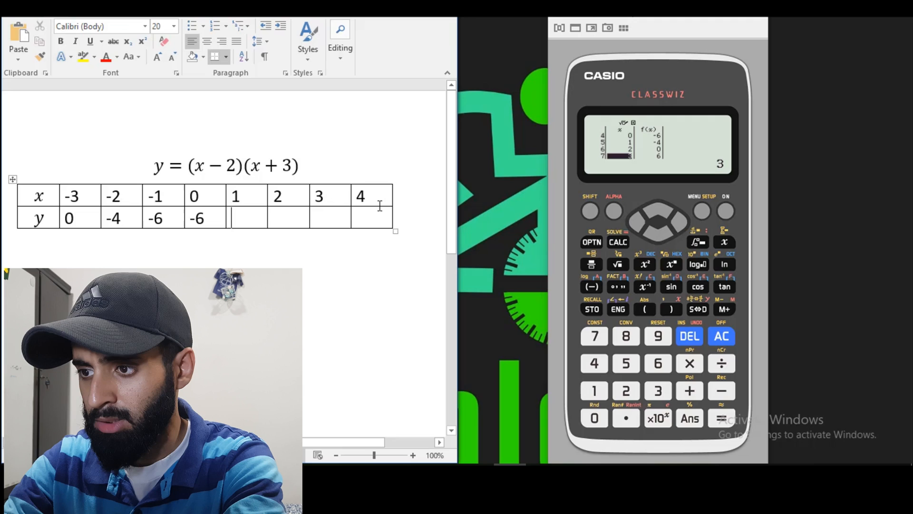
pyautogui.write('-4')
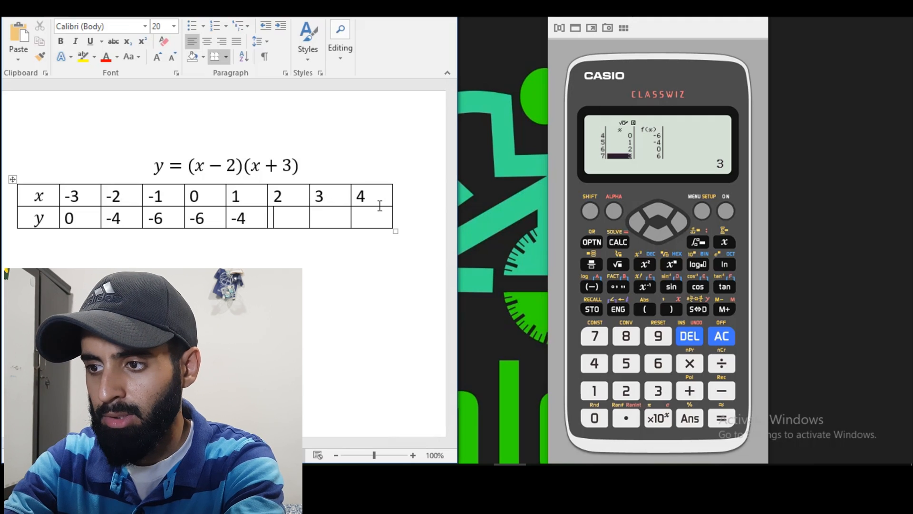
pyautogui.write('0')
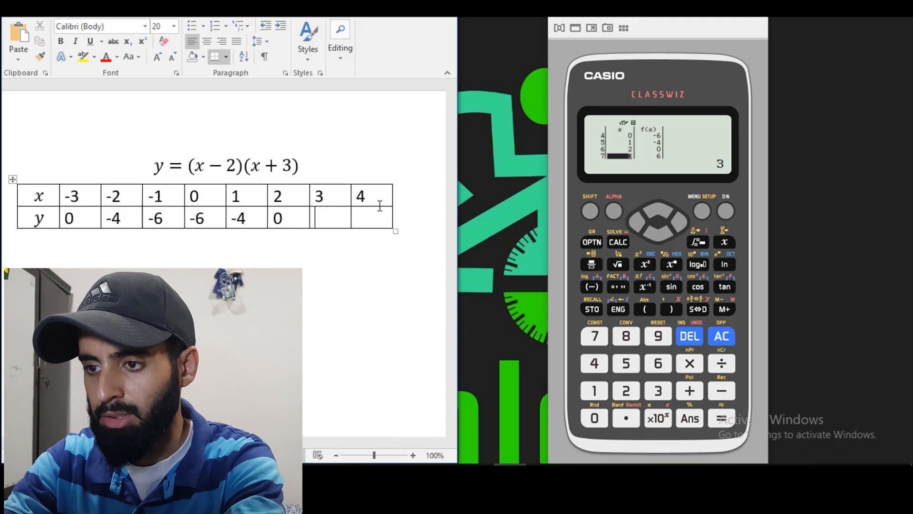
pyautogui.write('6')
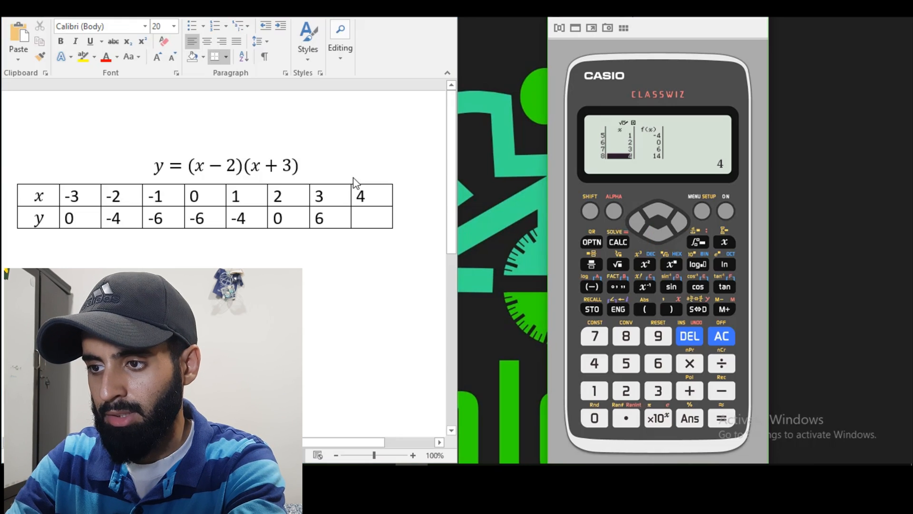
# Enter 14 under x = 4 and show the calculator table as a QR code
pyautogui.click(372, 218)
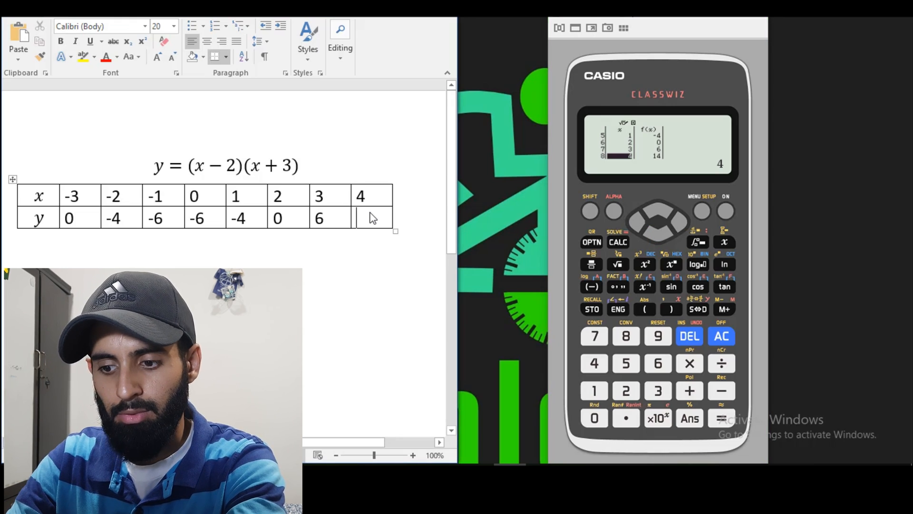
pyautogui.write('14')
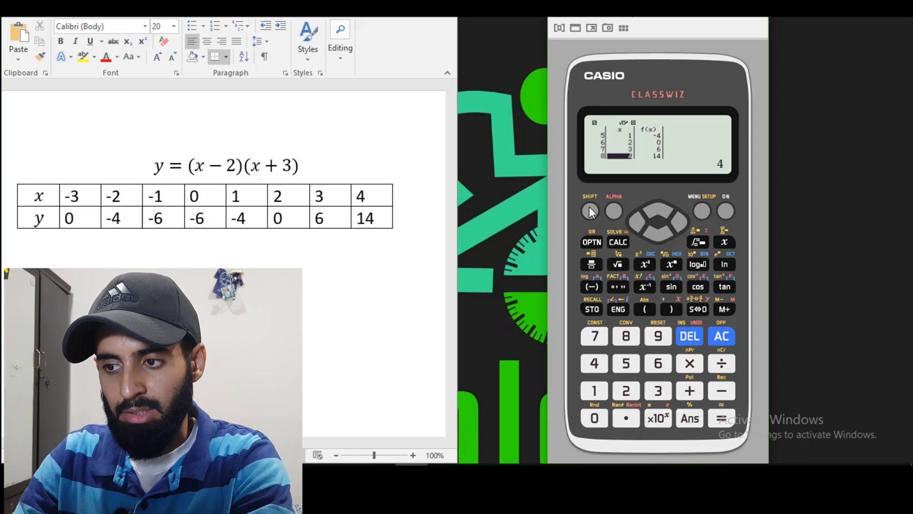
pyautogui.moveTo(593, 244)
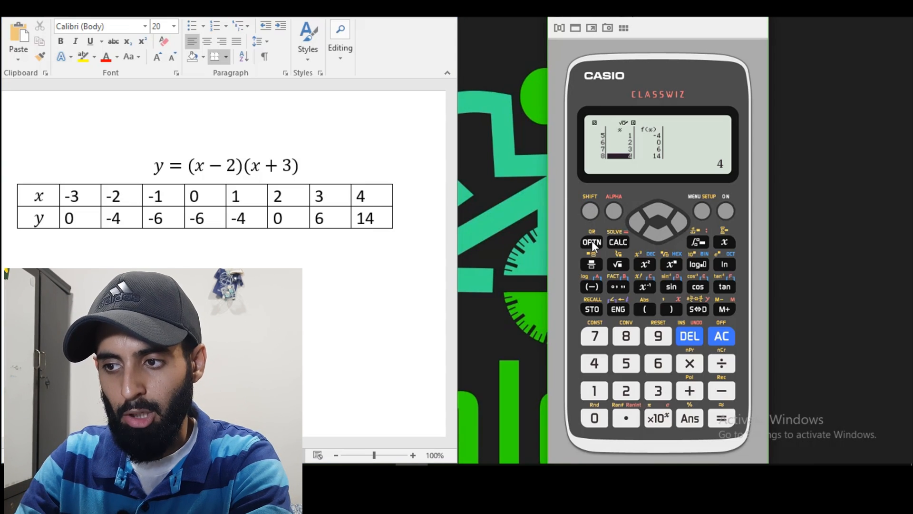
pyautogui.click(592, 242)
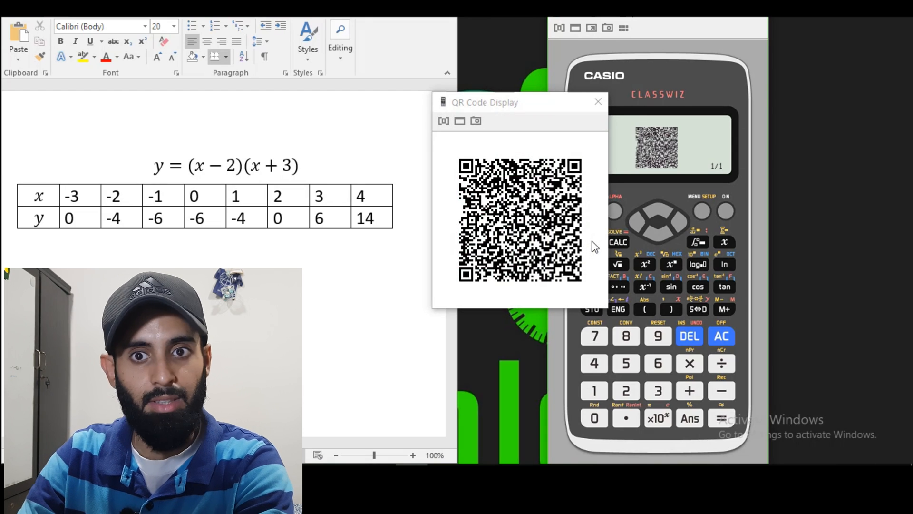